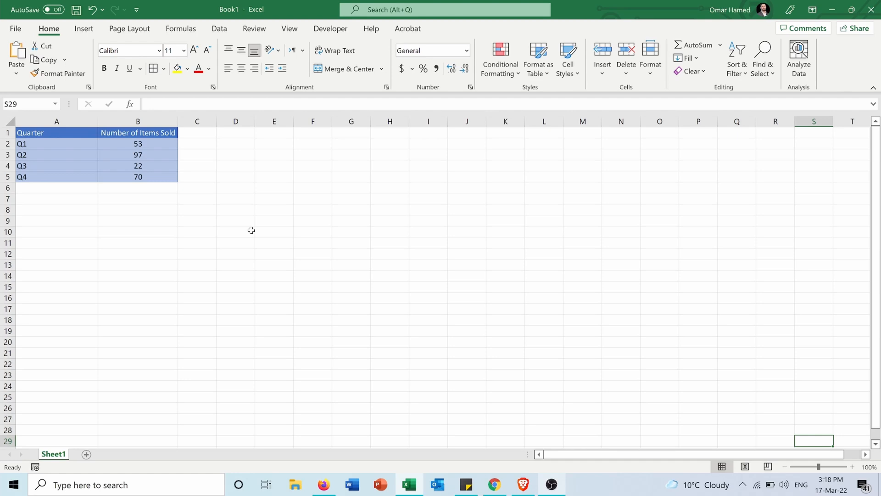
- Select cells A1:B5 holding the Quarter and Number of Items Sold table
click(138, 176)
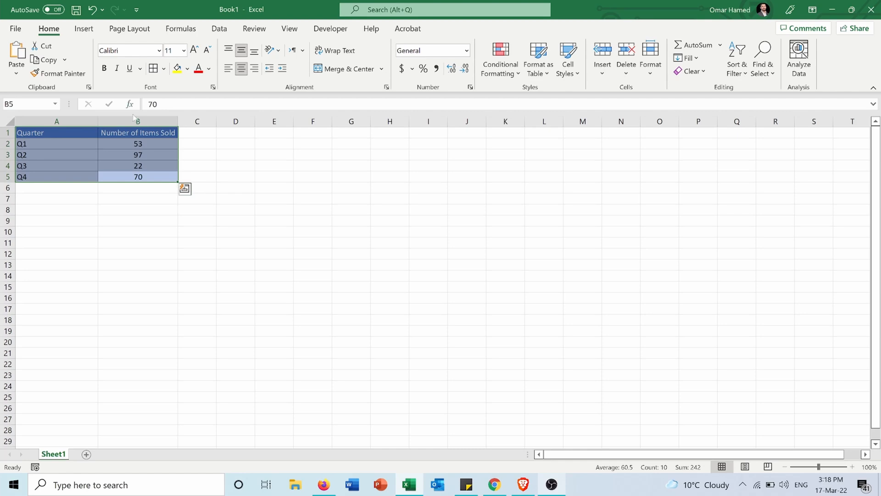
- On the Insert tab, preview the Pie or Doughnut chart types on the quarterly data
click(83, 29)
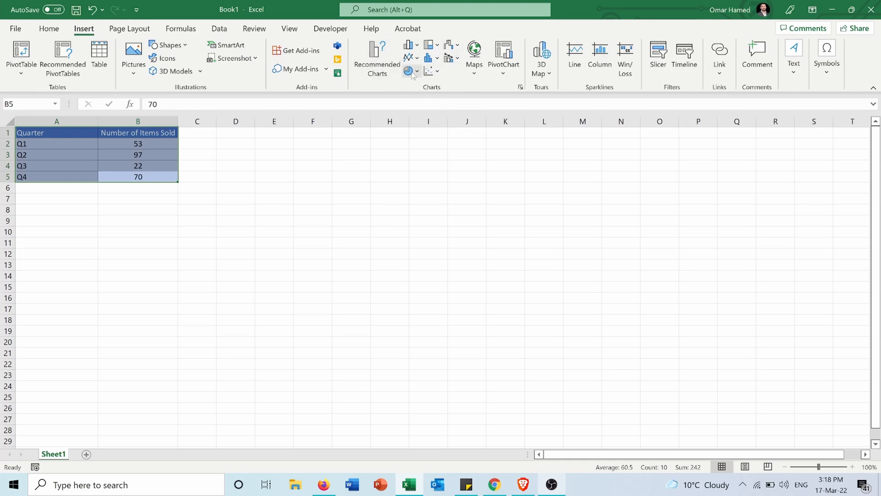
mouse_move(408, 71)
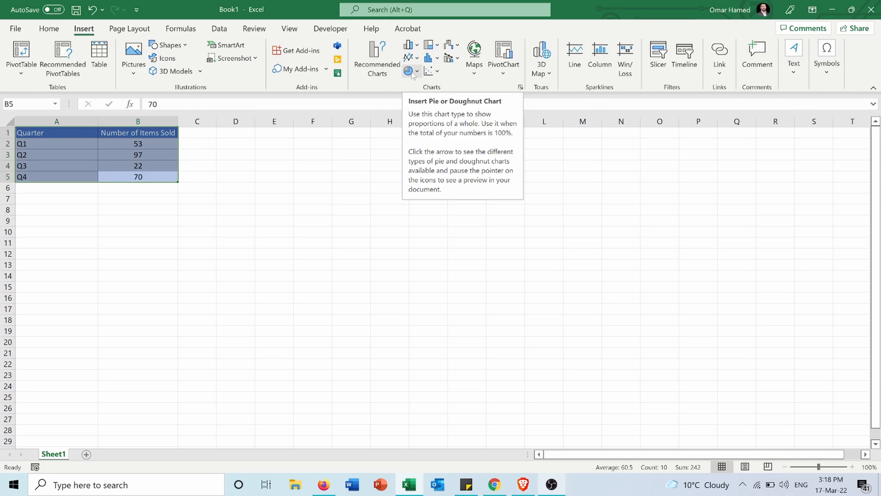
click(408, 70)
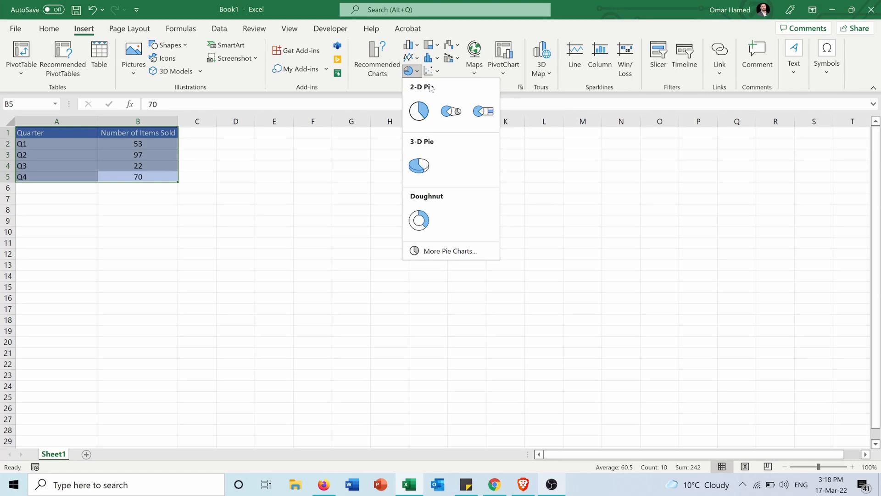
click(418, 165)
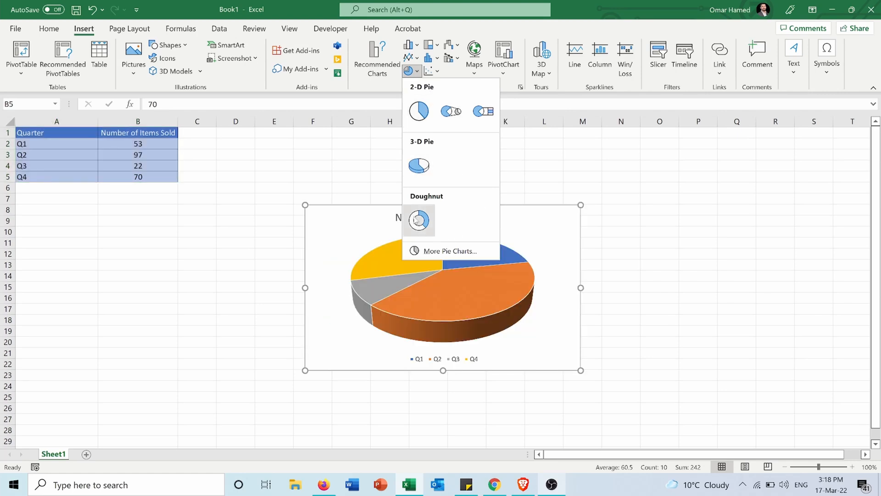
click(418, 220)
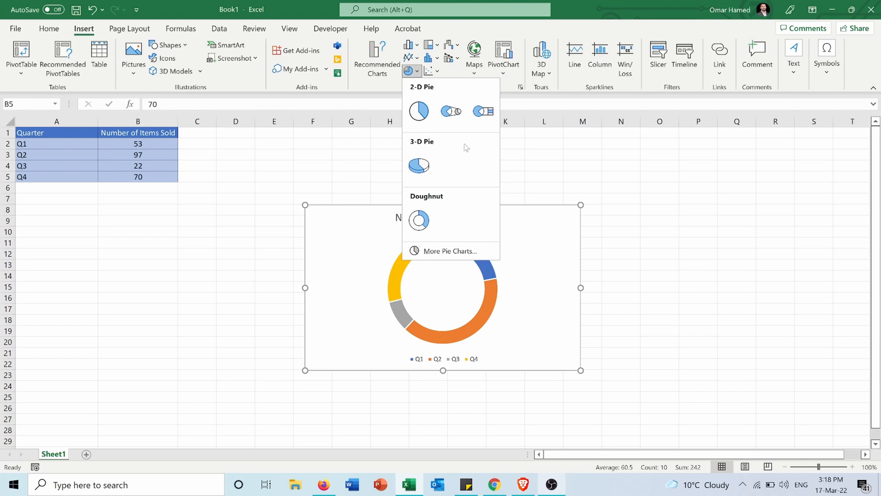
mouse_move(419, 111)
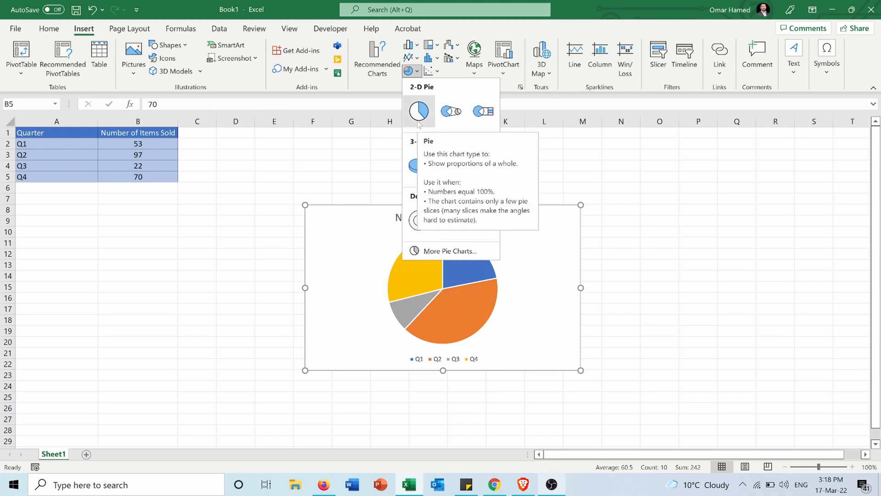
- Insert a 2-D Pie chart, move it right of the table and enlarge it
click(418, 111)
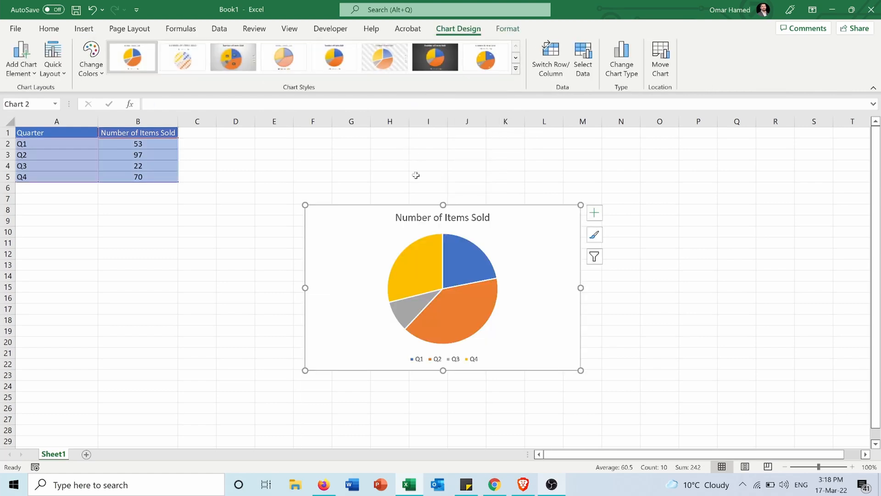
mouse_move(532, 317)
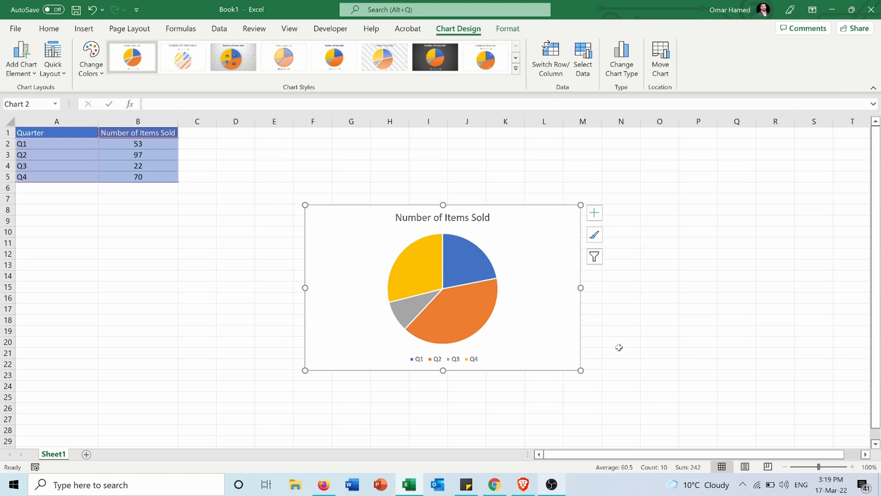
drag(443, 286, 505, 247)
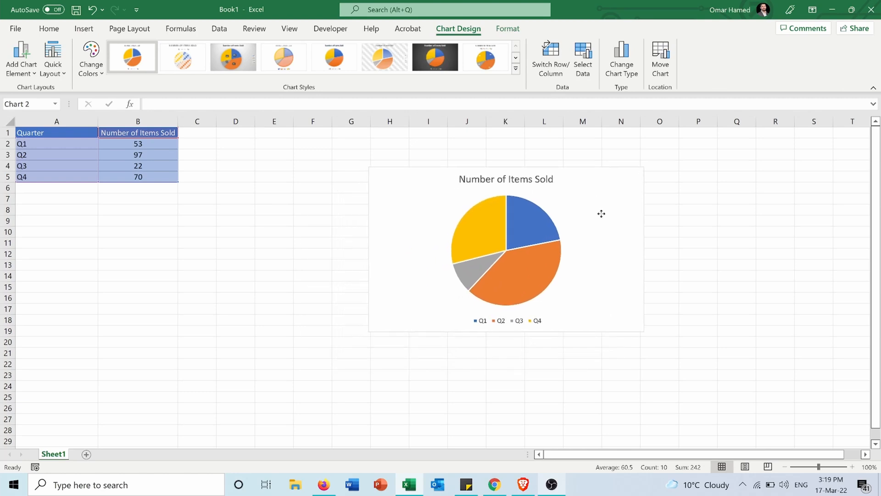
drag(601, 213, 621, 250)
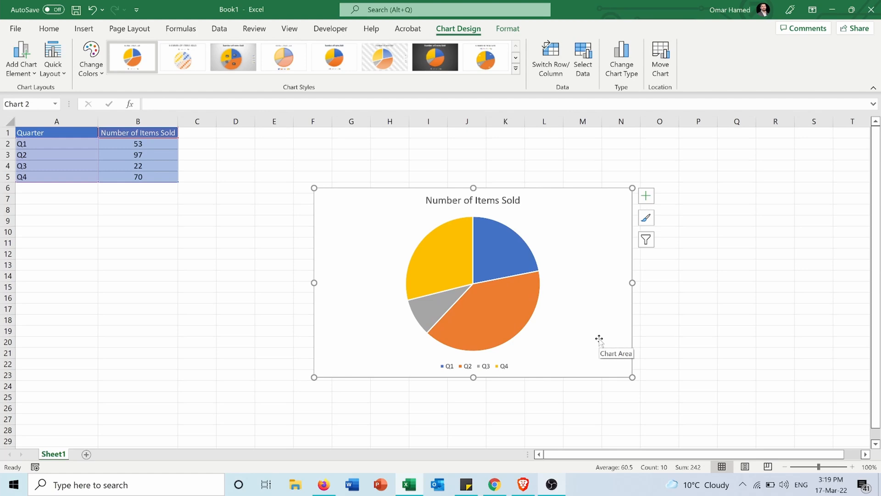
mouse_move(438, 365)
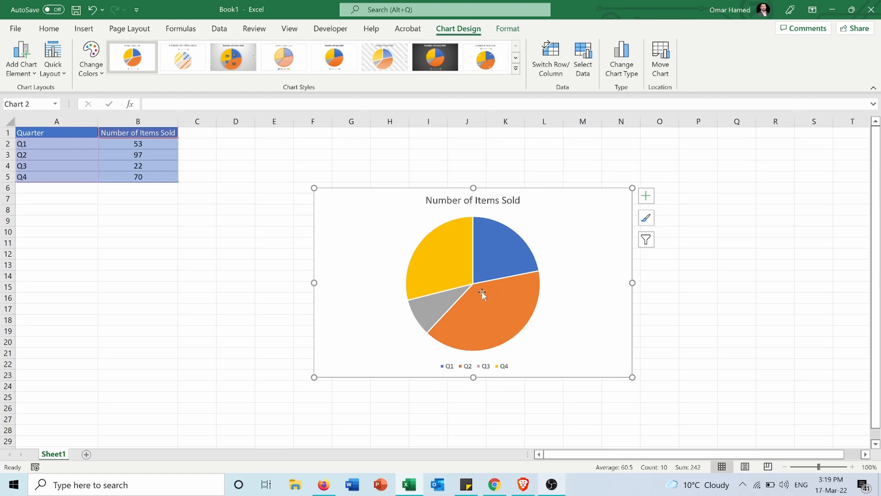
mouse_move(500, 326)
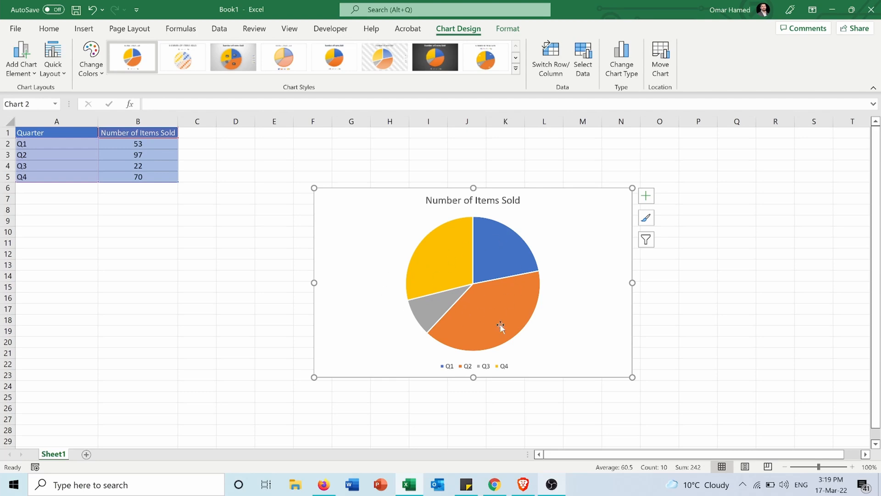
mouse_move(646, 196)
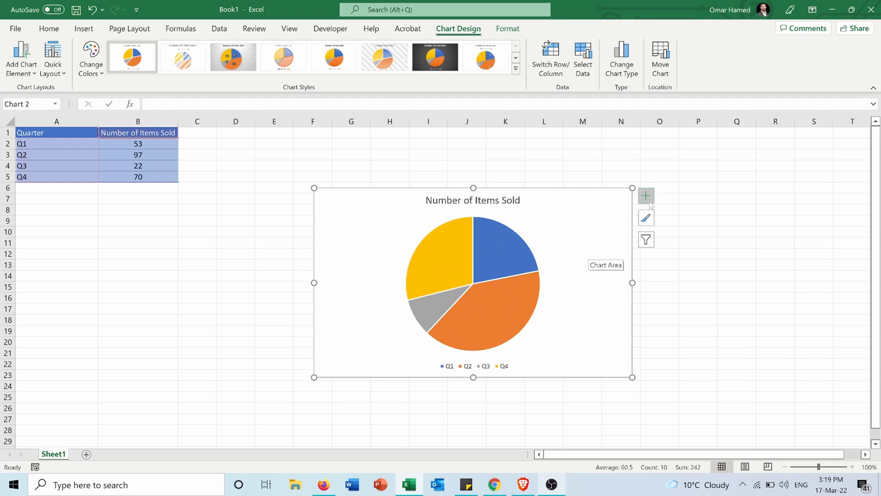
mouse_move(645, 196)
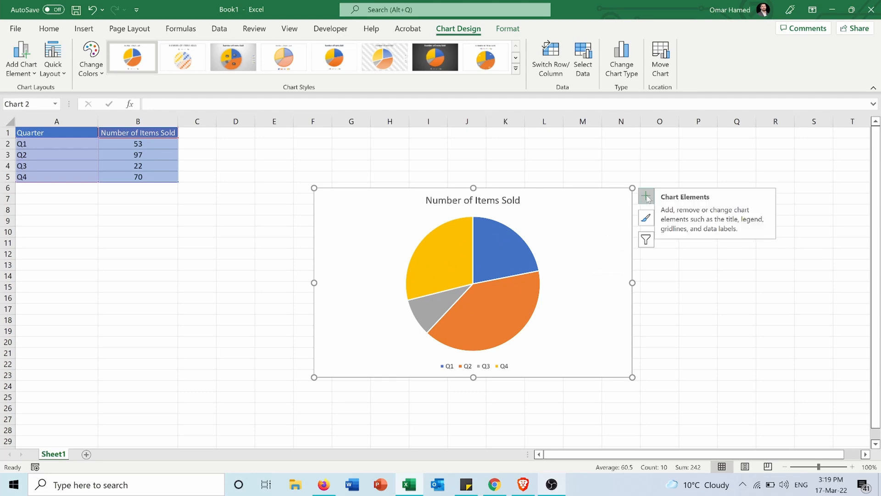
- Turn on Data Labels so slices show the values 53, 97, 22 and 70
click(646, 197)
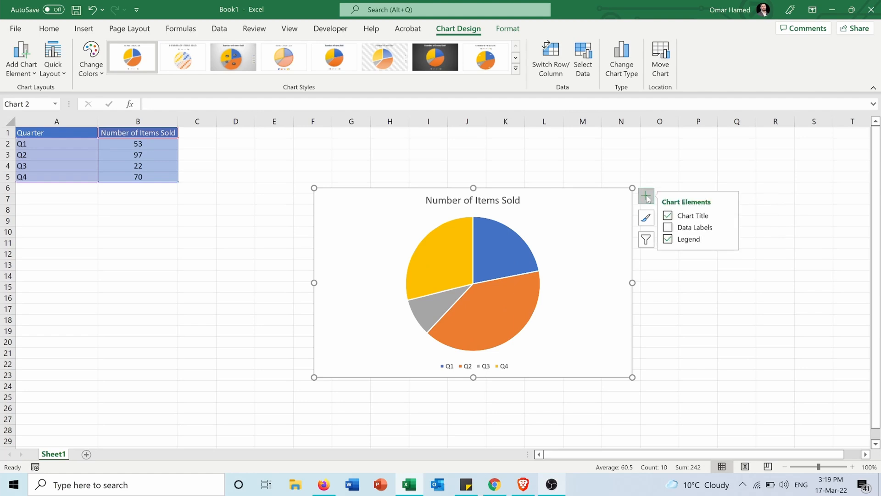
click(667, 227)
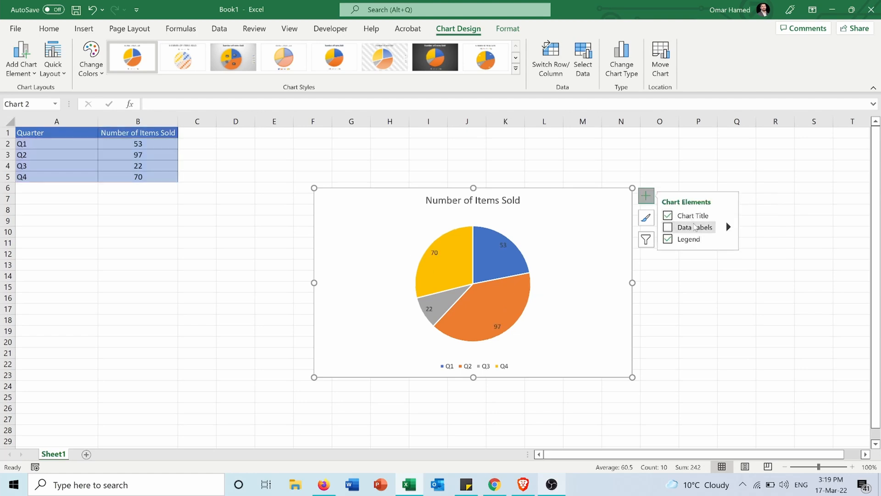
click(667, 227)
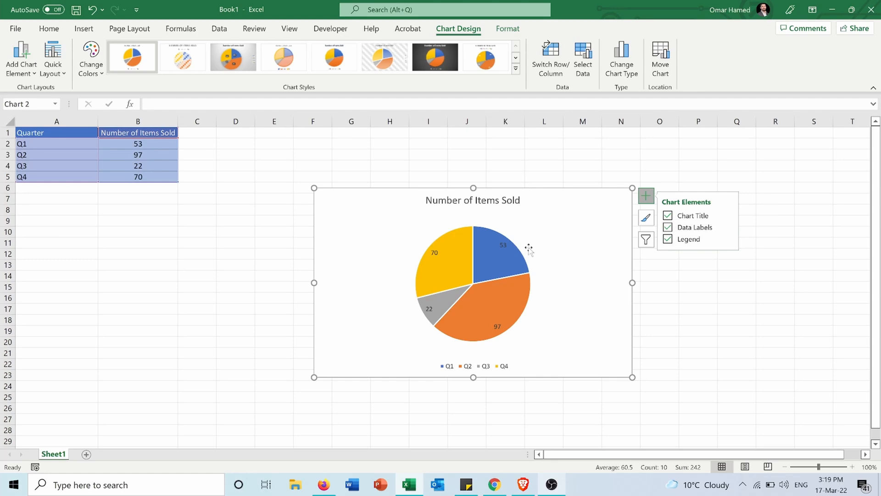
mouse_move(447, 251)
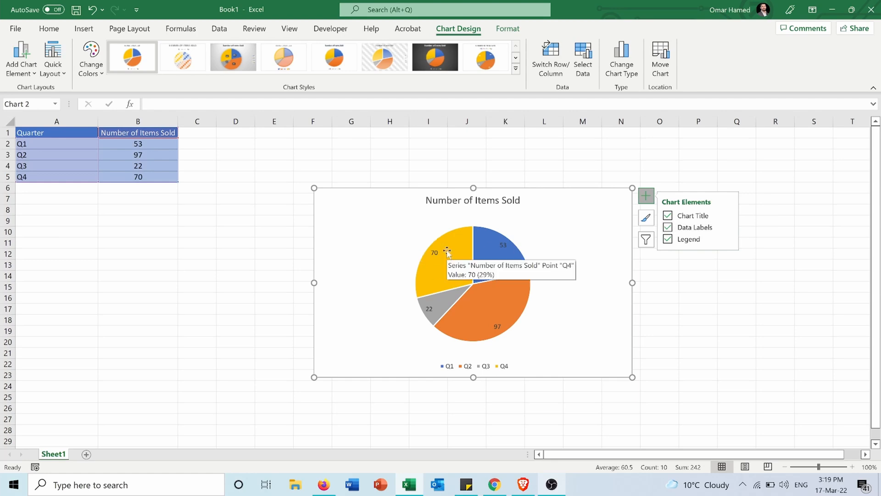
mouse_move(232, 256)
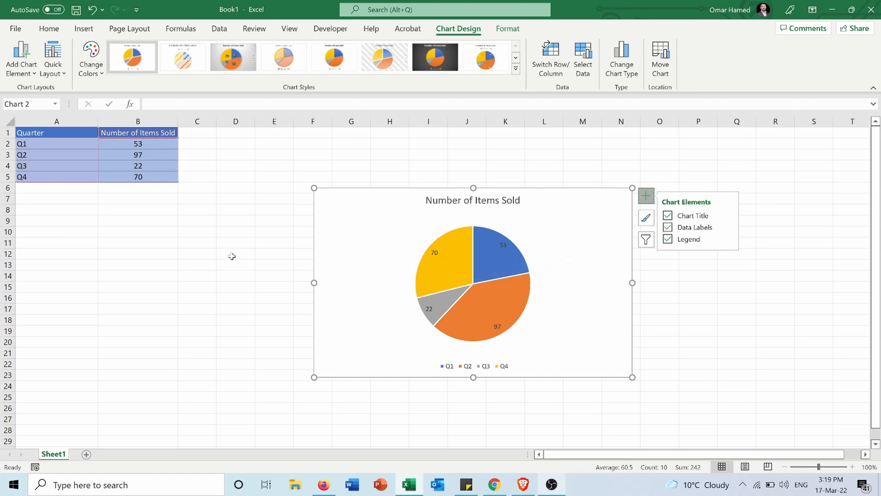
mouse_move(268, 281)
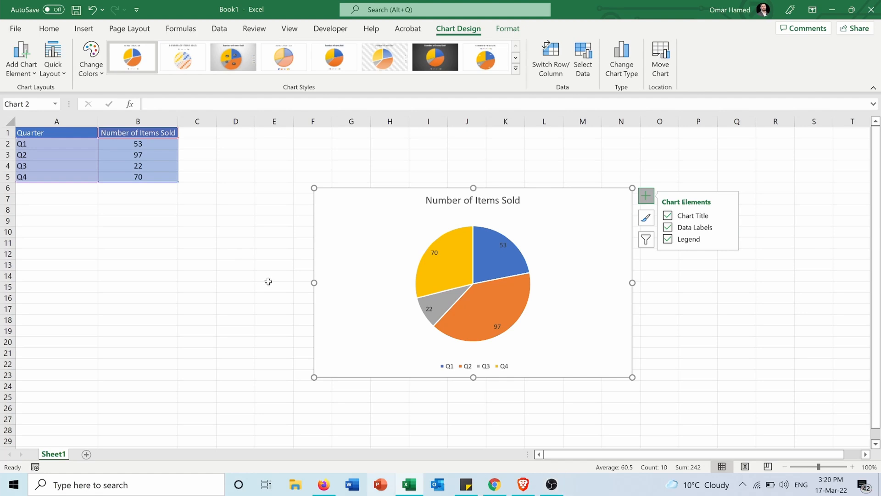
click(275, 286)
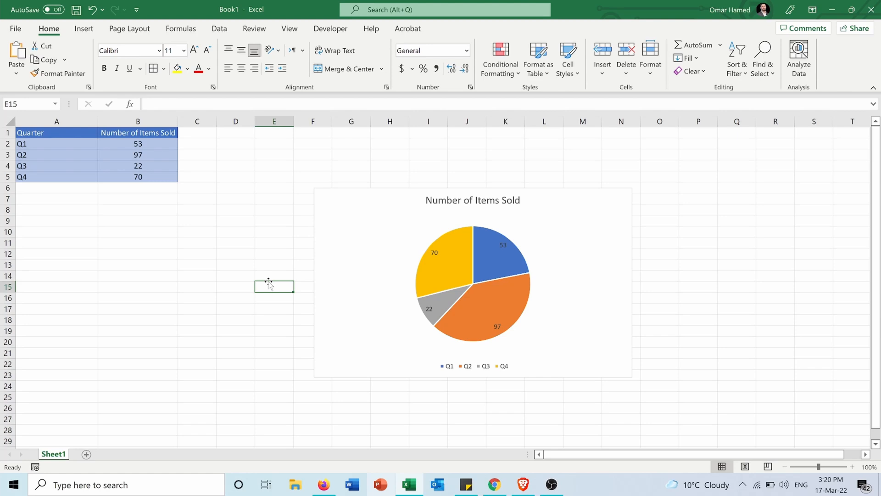
mouse_move(484, 228)
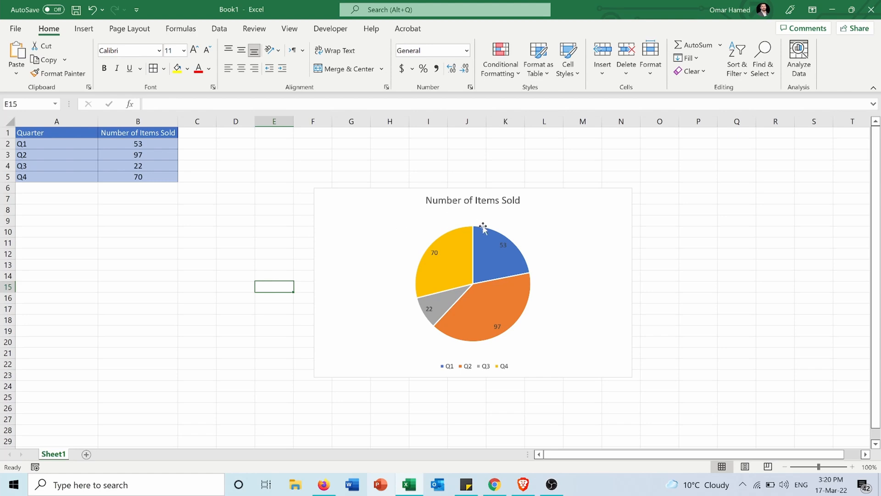
mouse_move(550, 254)
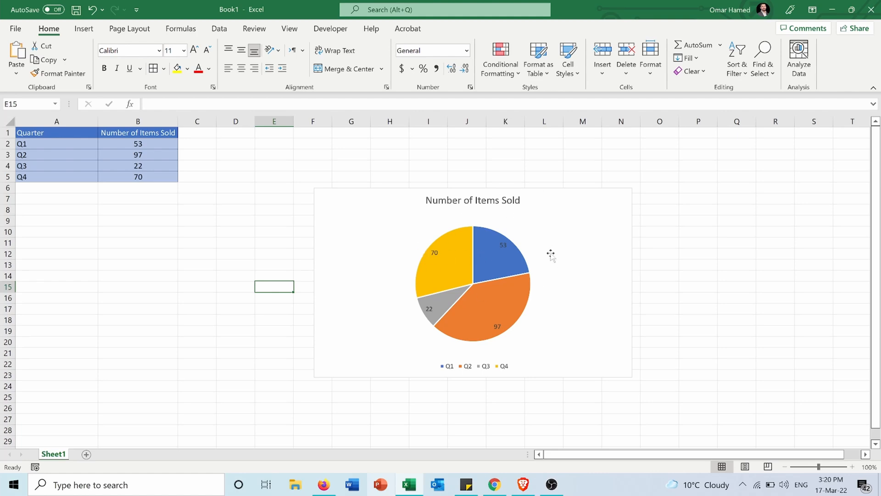
mouse_move(404, 216)
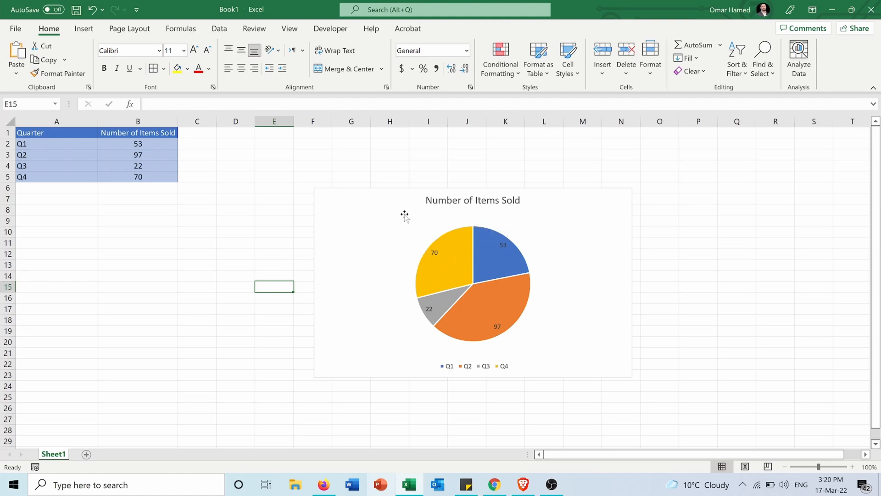
- Open Data Label options via Chart Design > Add Chart Element for the selected pie
click(472, 281)
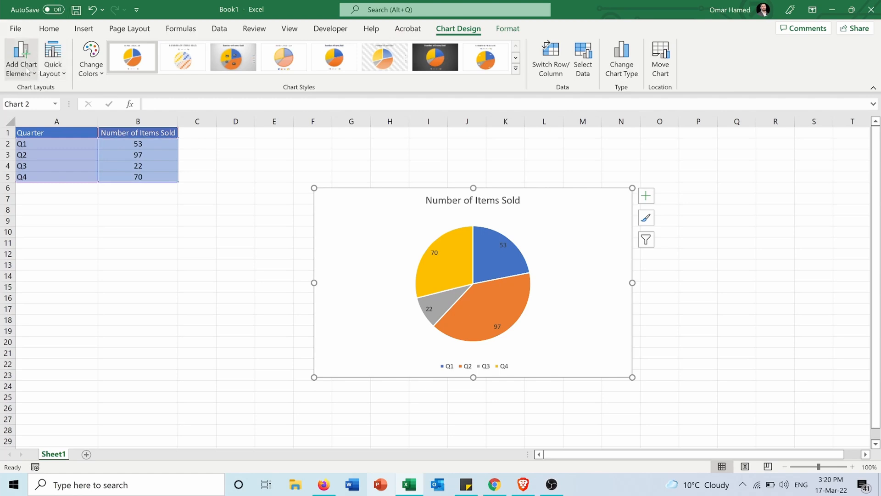
click(20, 58)
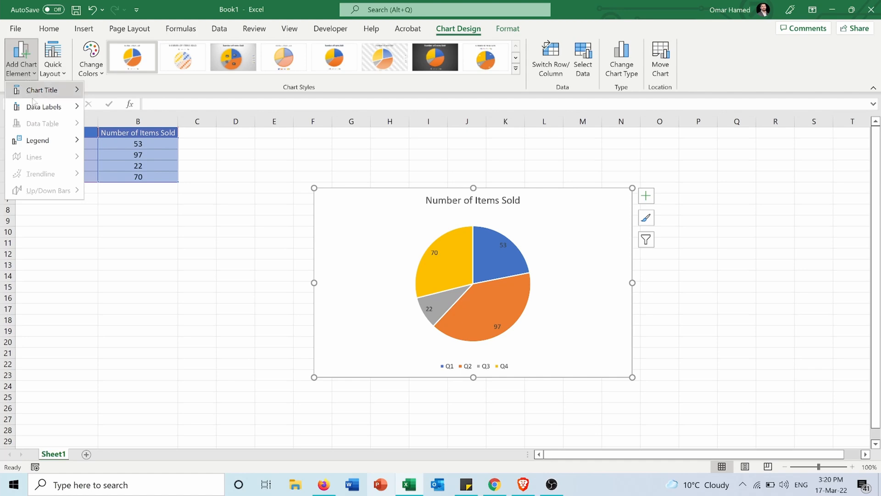
click(43, 107)
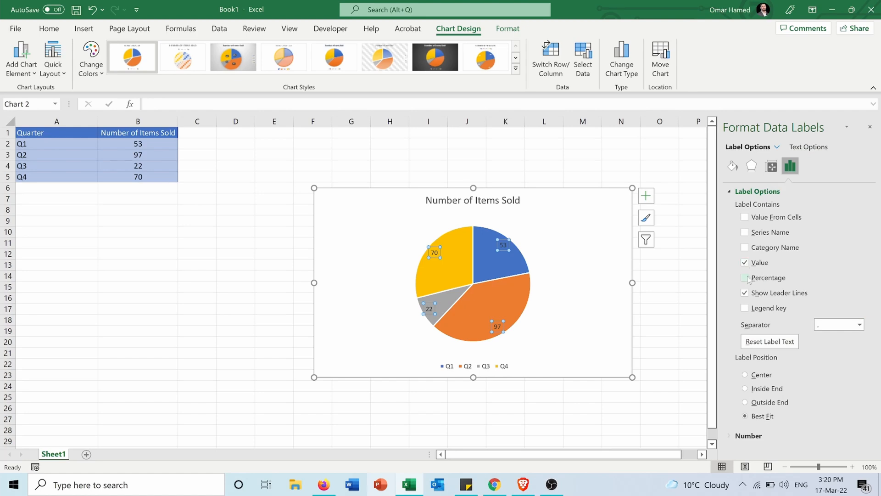
- Show Percentage instead of Value and set label position to Inside End
click(745, 277)
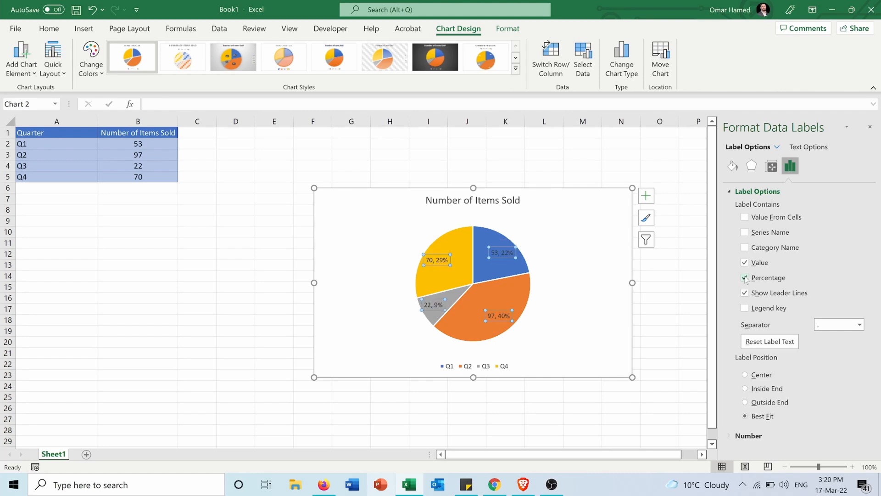
mouse_move(433, 260)
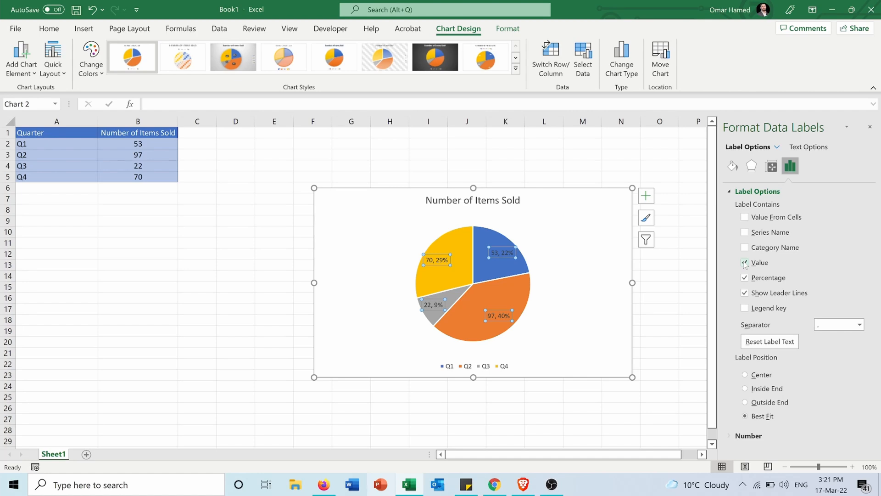
click(745, 263)
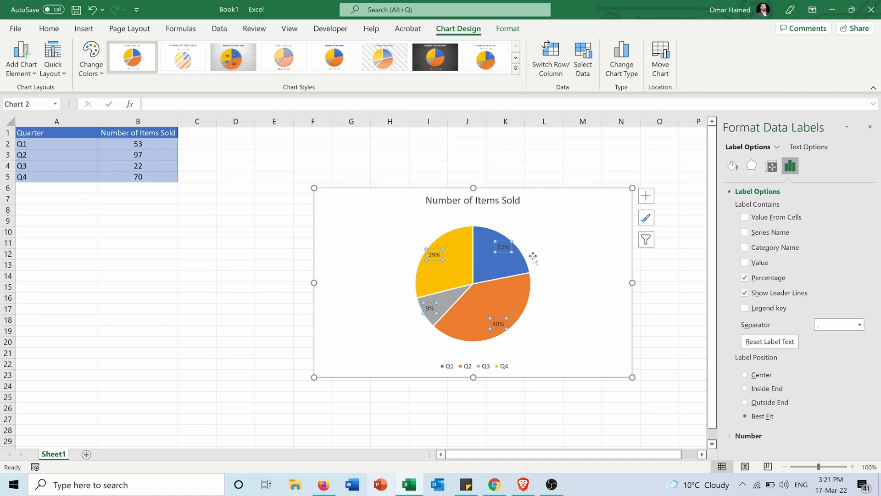
mouse_move(351, 236)
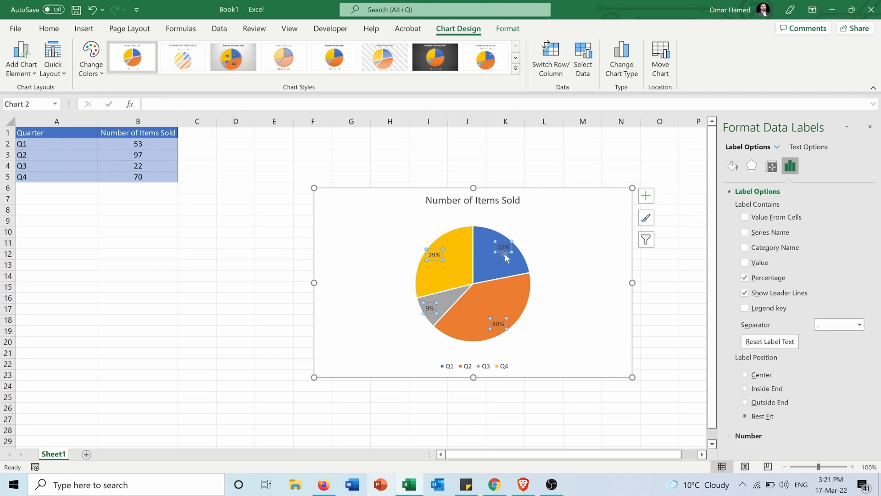
mouse_move(572, 324)
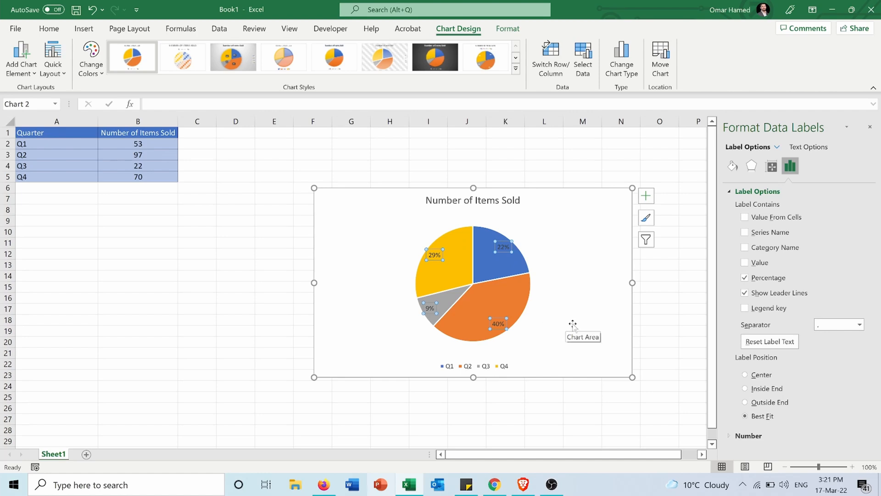
mouse_move(566, 297)
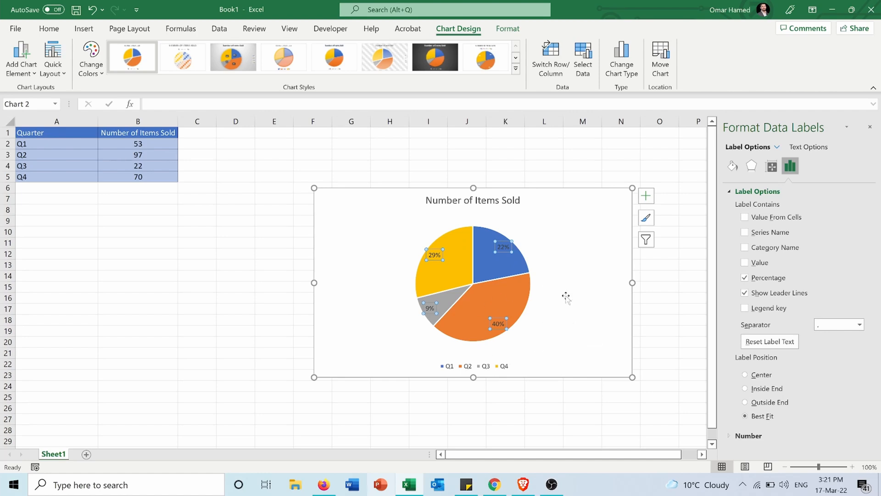
mouse_move(475, 312)
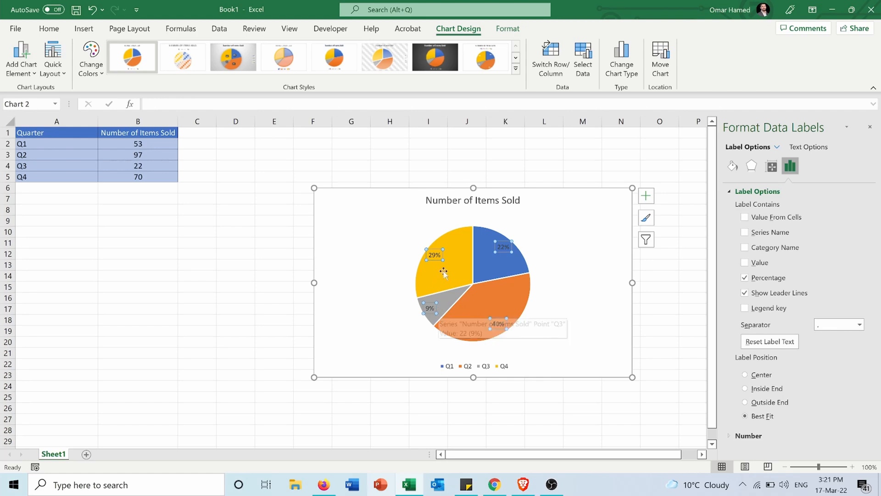
mouse_move(343, 252)
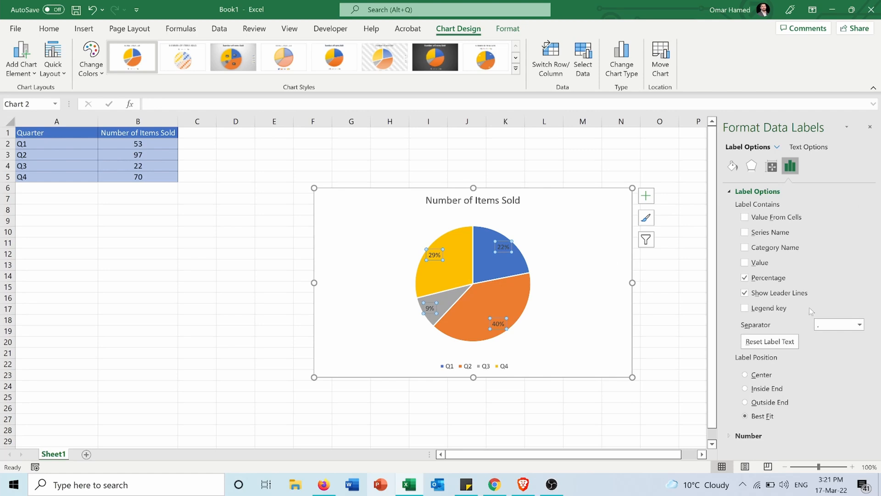
mouse_move(515, 294)
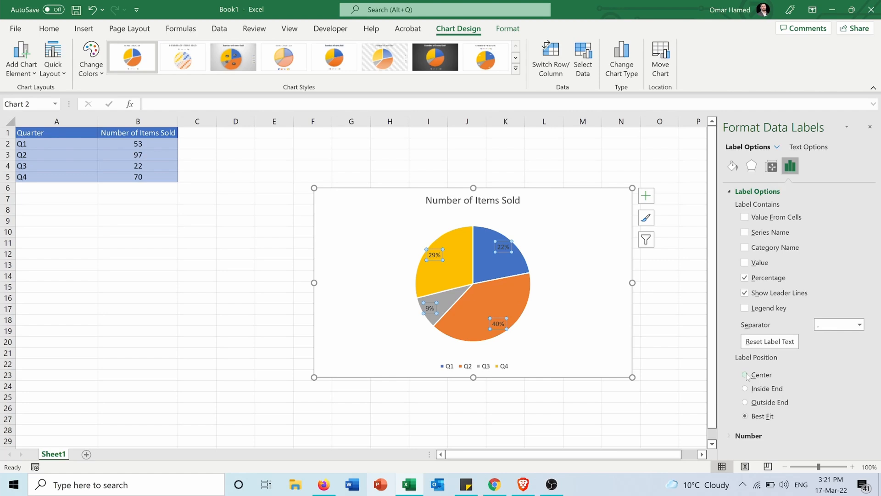
click(745, 375)
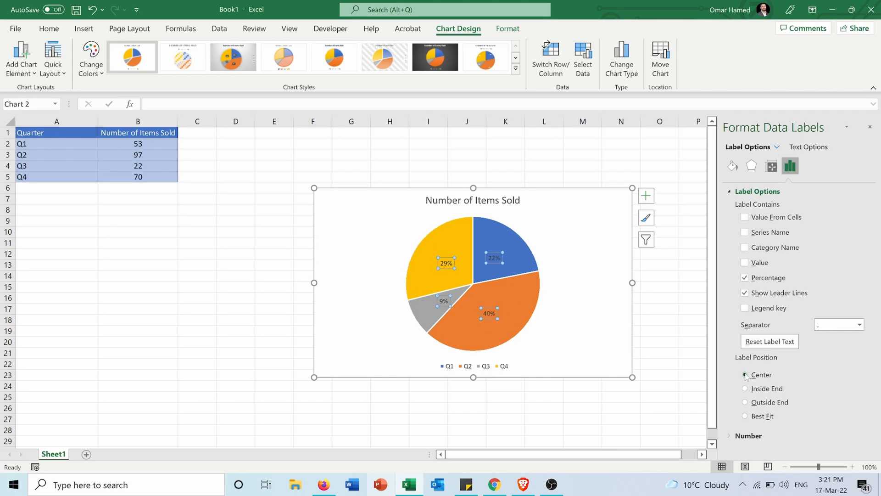
click(746, 388)
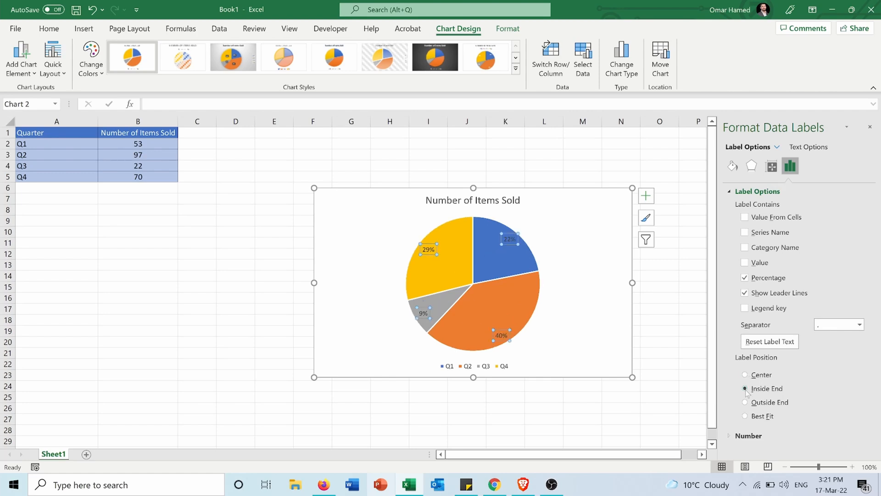
click(746, 402)
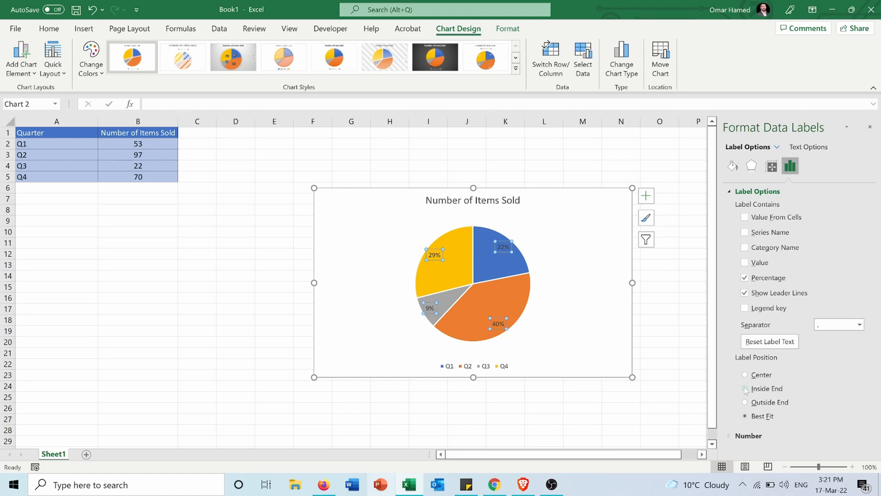
click(745, 388)
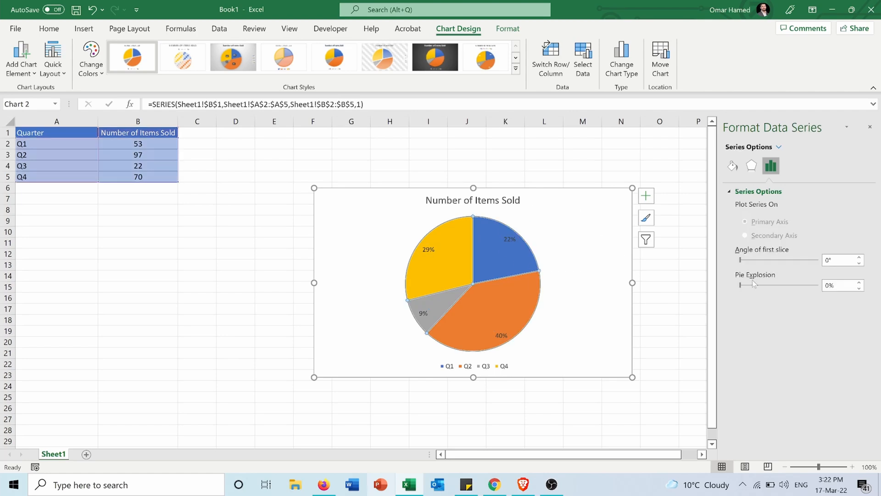
mouse_move(753, 284)
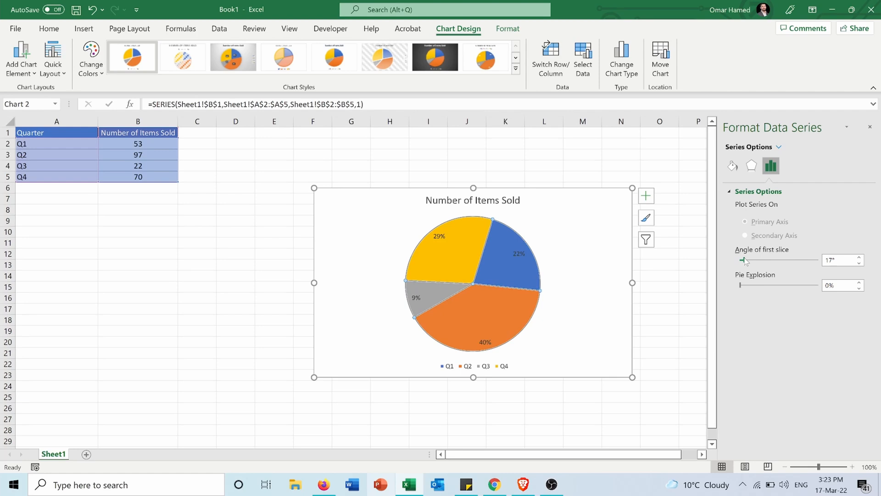
- Drag the Angle of first slice slider up to 63°
drag(745, 260, 750, 260)
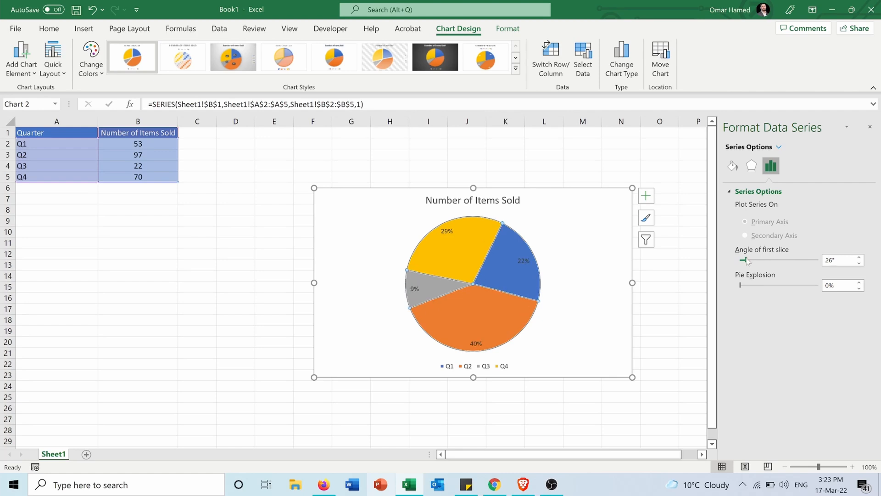
drag(747, 259, 753, 260)
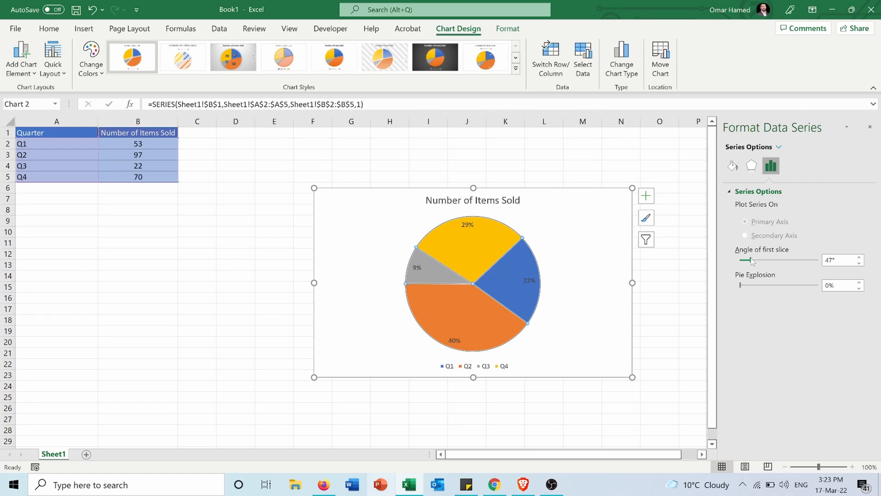
drag(749, 260, 759, 260)
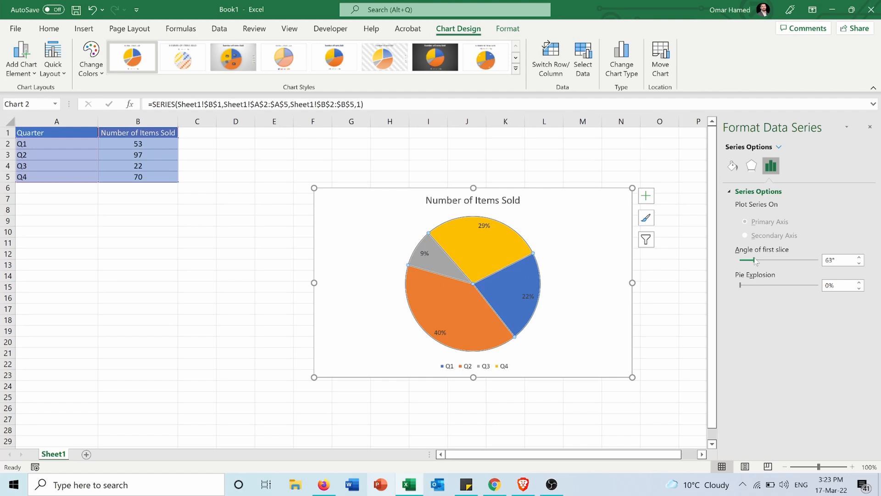
mouse_move(523, 295)
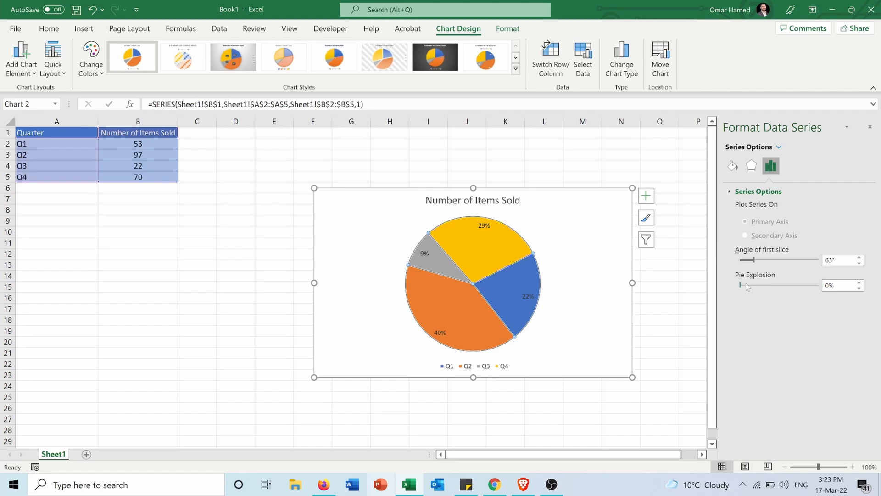
mouse_move(743, 286)
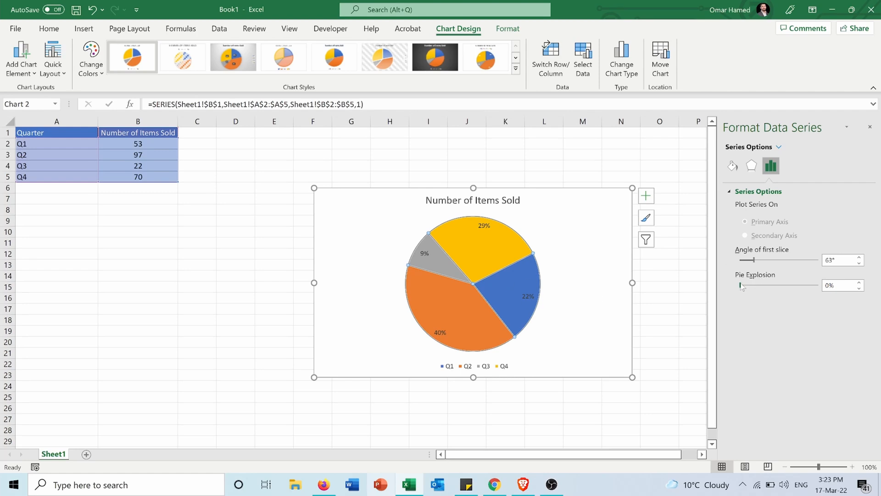
- Try Pie Explosion values up to 53%, then return it to 0%
drag(740, 285, 744, 285)
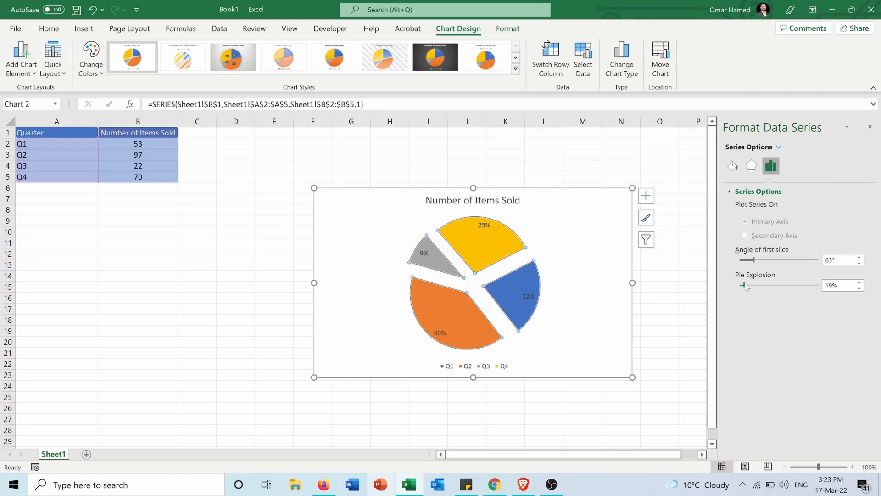
drag(745, 285, 753, 286)
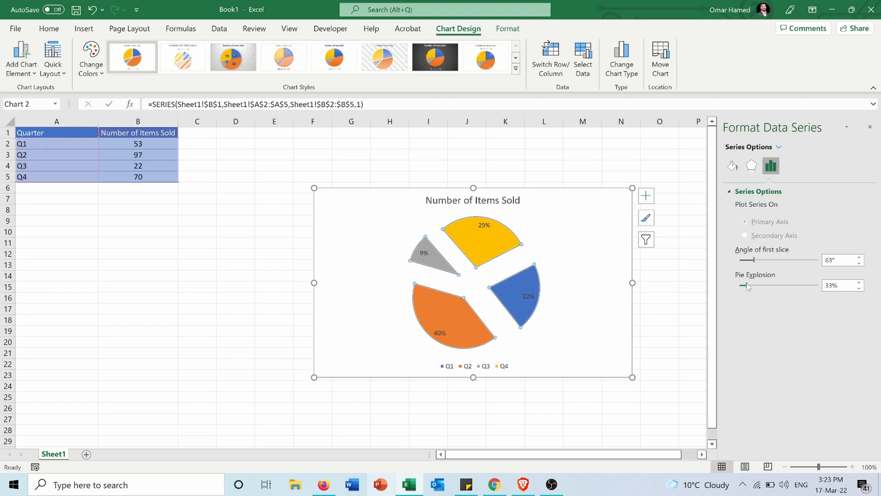
drag(748, 285, 754, 285)
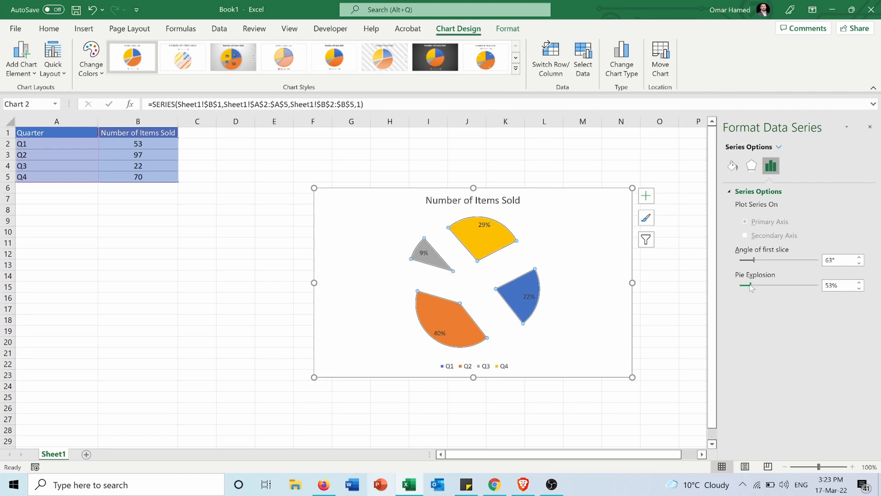
drag(750, 285, 737, 285)
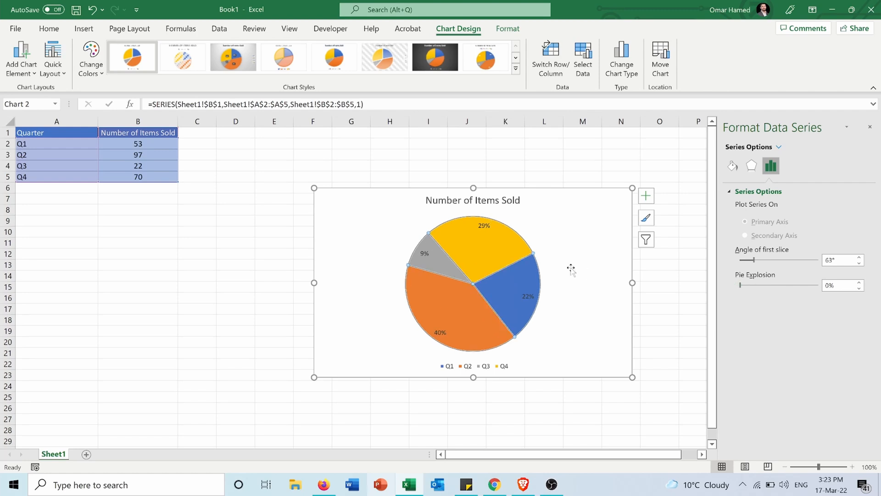
mouse_move(631, 283)
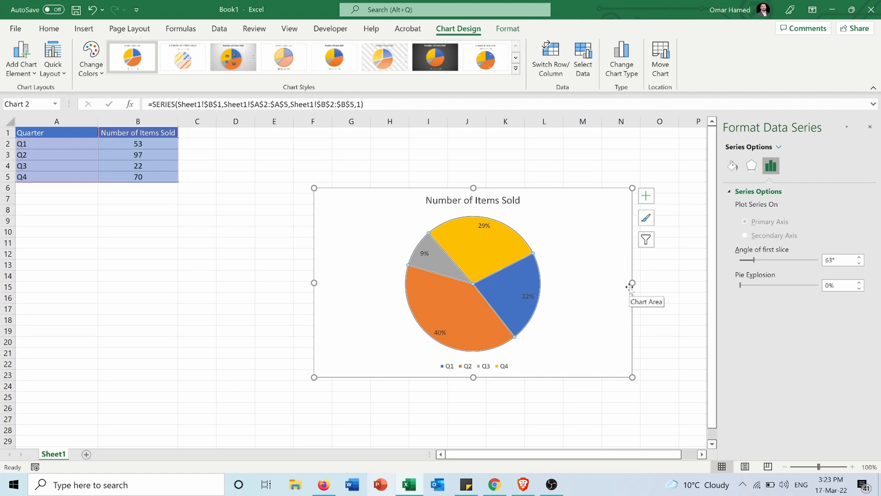
- Select only the Q2 slice and set its Point Explosion to 4%
click(460, 301)
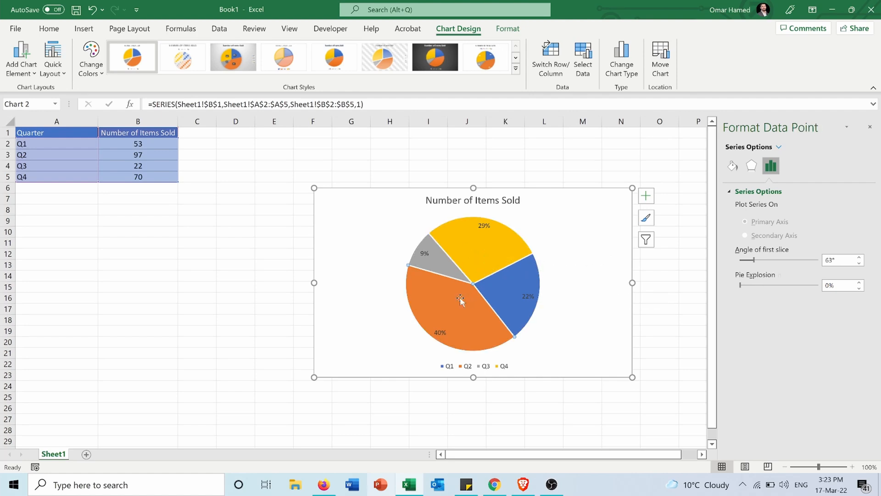
click(459, 296)
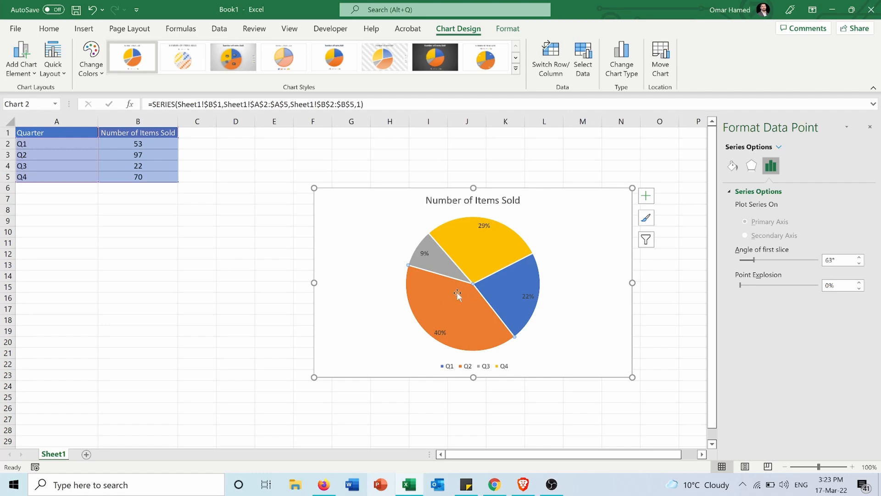
drag(756, 285, 782, 285)
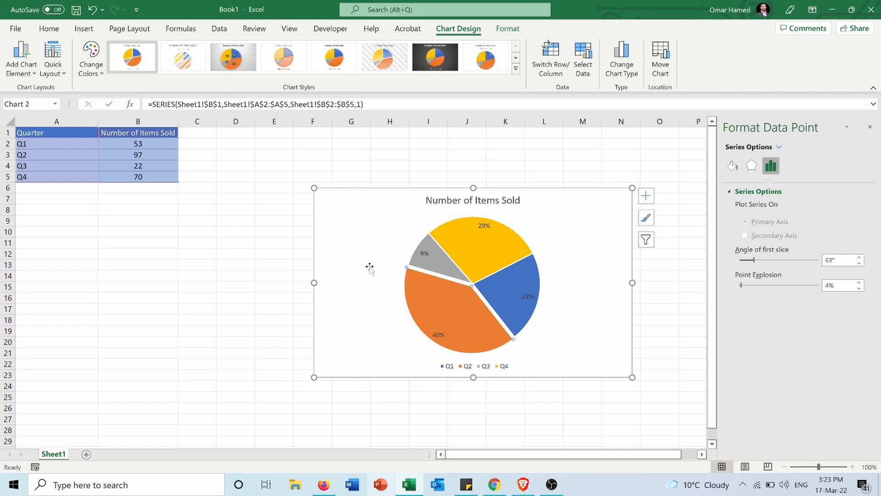
click(473, 200)
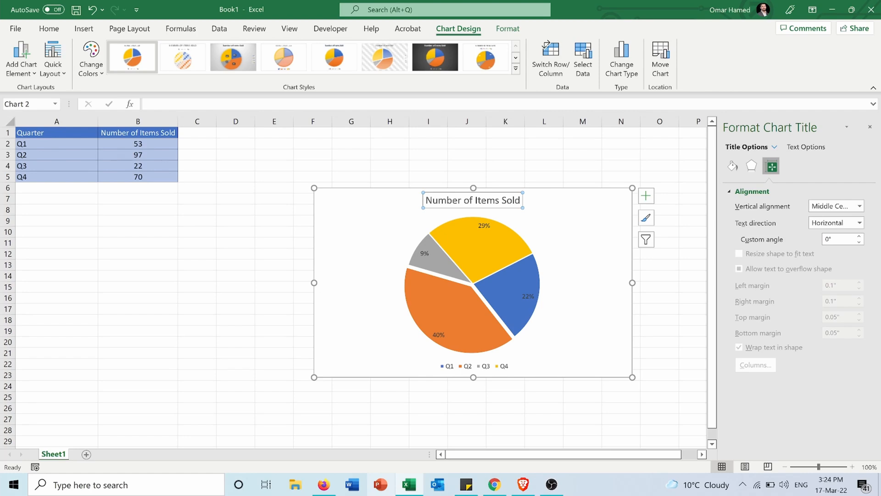
mouse_move(380, 182)
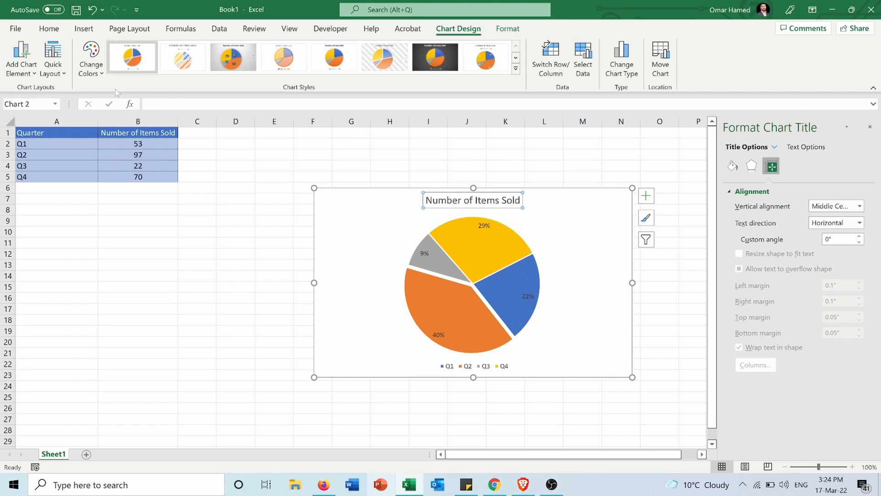
click(90, 59)
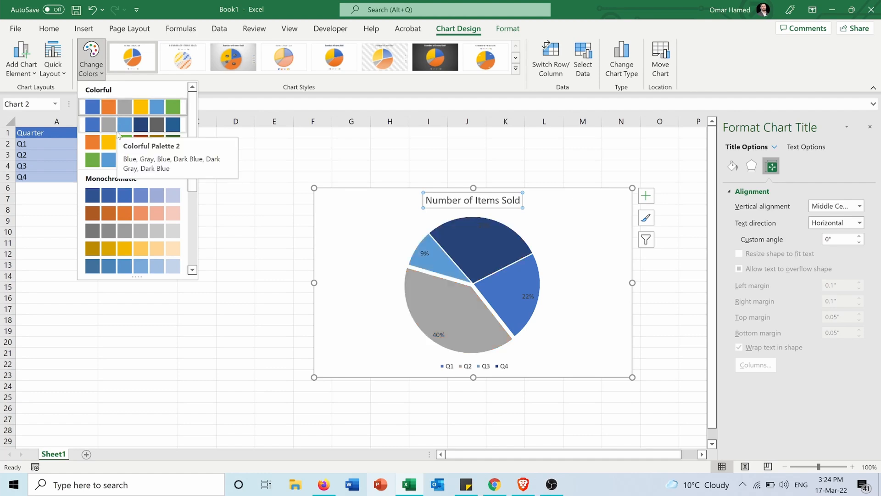
click(132, 141)
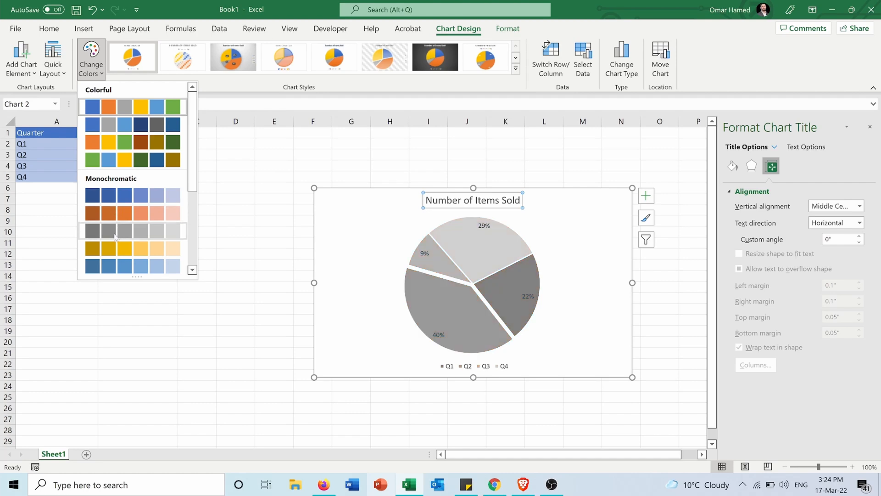
click(90, 107)
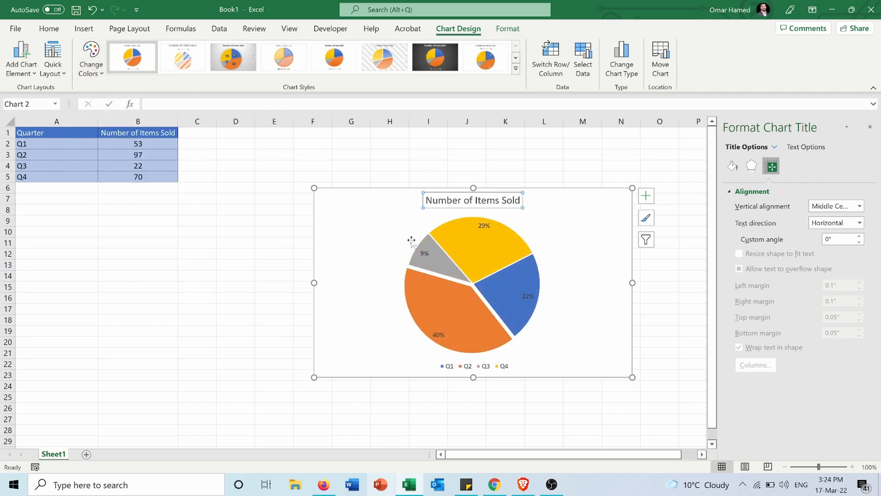
click(476, 247)
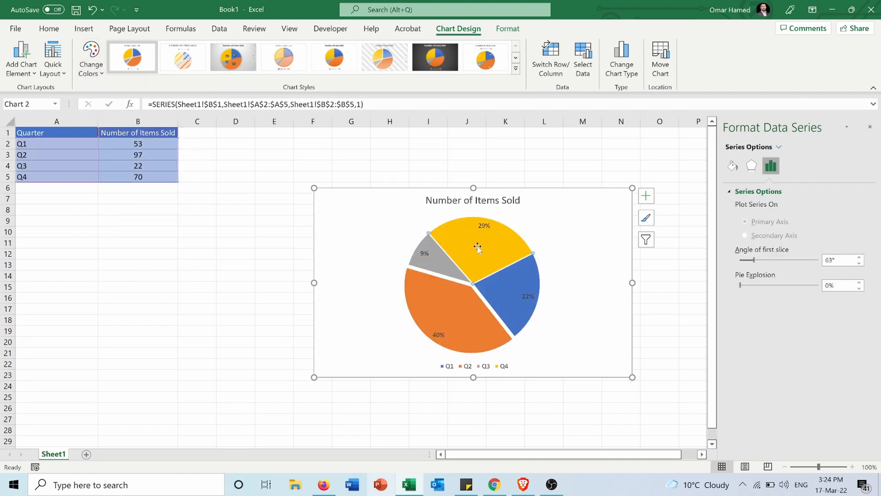
- Fill the Q4 slice green from Format > Shape Fill, then open Shape Outline colours
click(484, 245)
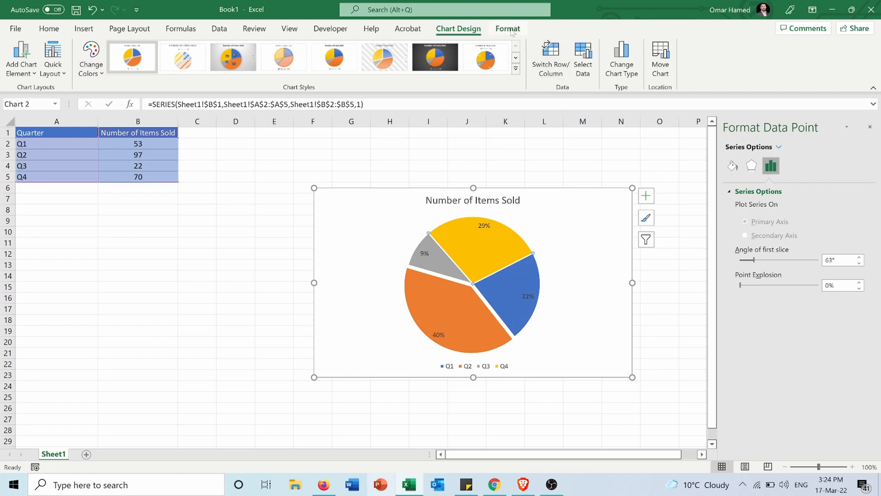
click(506, 29)
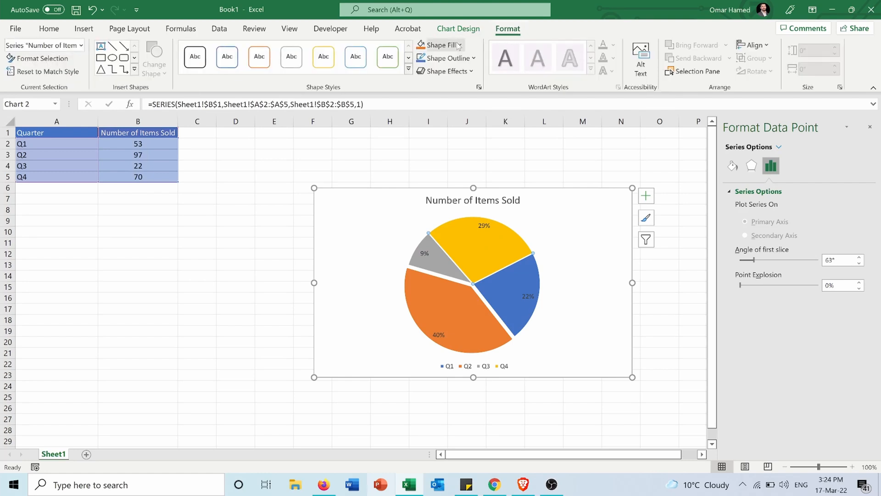
click(438, 45)
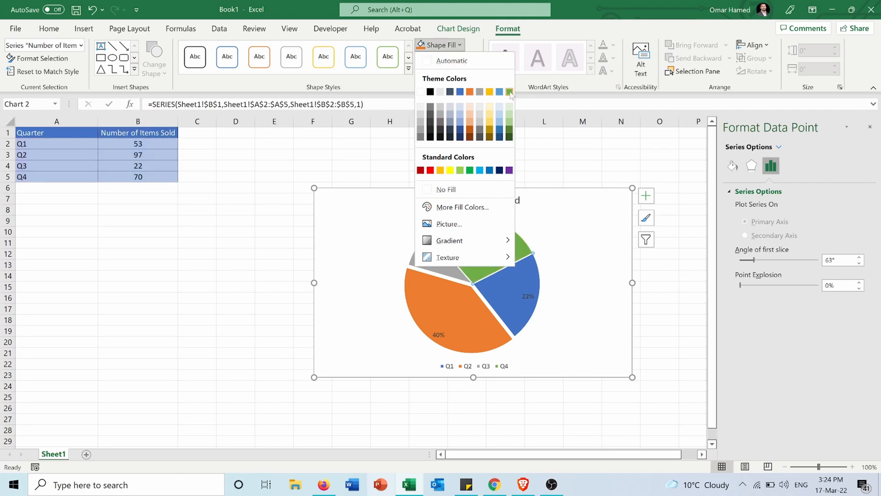
click(508, 92)
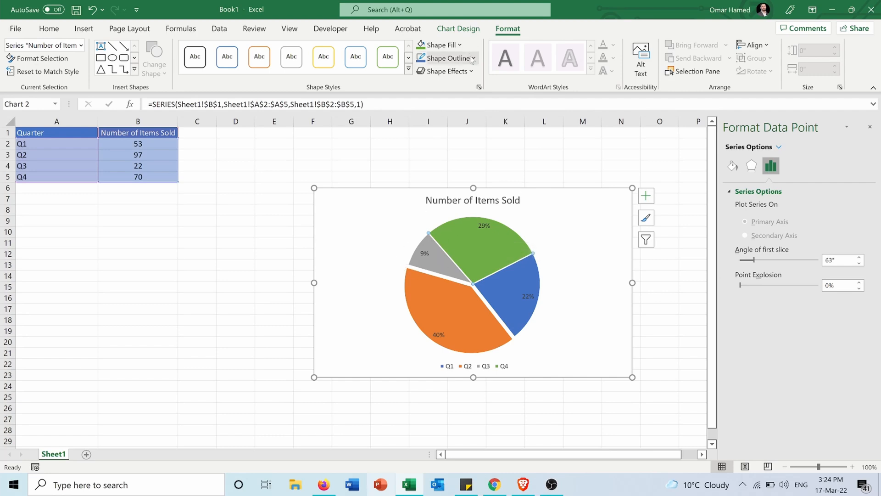
click(444, 58)
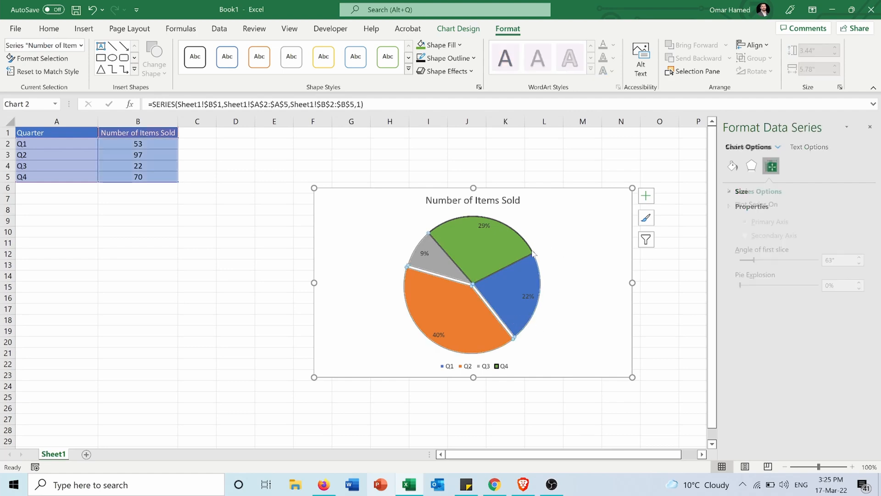
- Apply a black outline to all pie slices and deselect to check the result
click(444, 58)
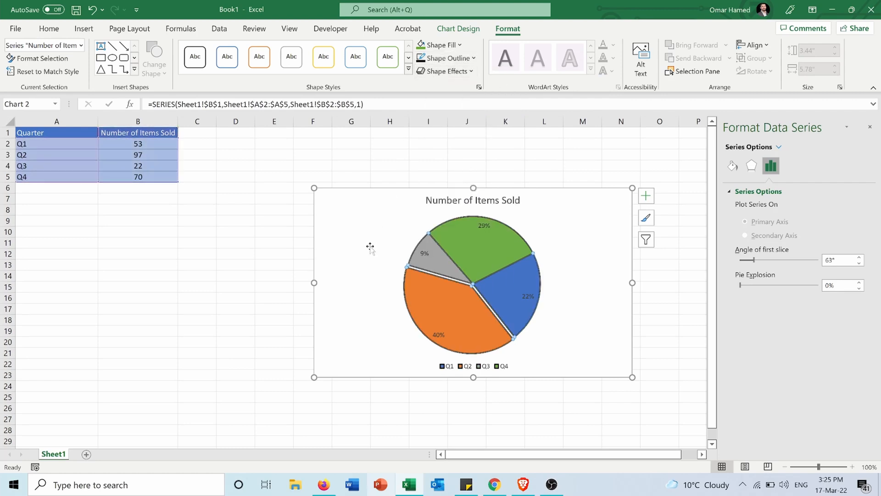
click(465, 300)
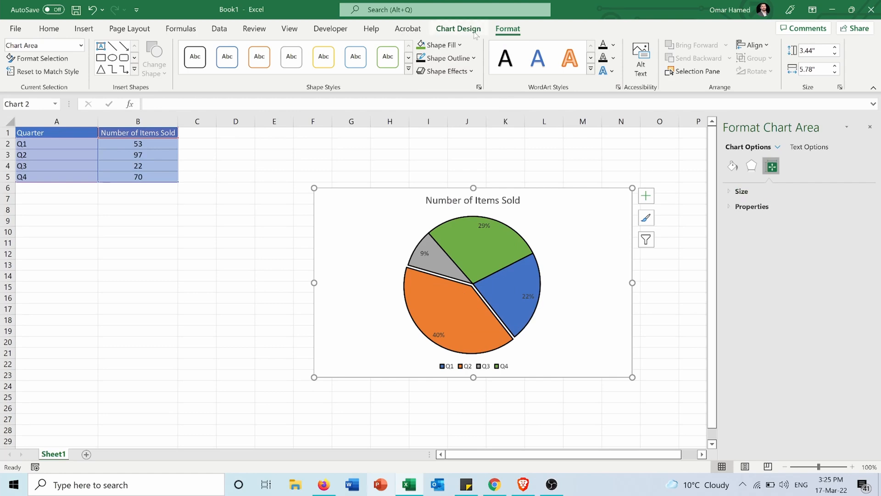
mouse_move(397, 255)
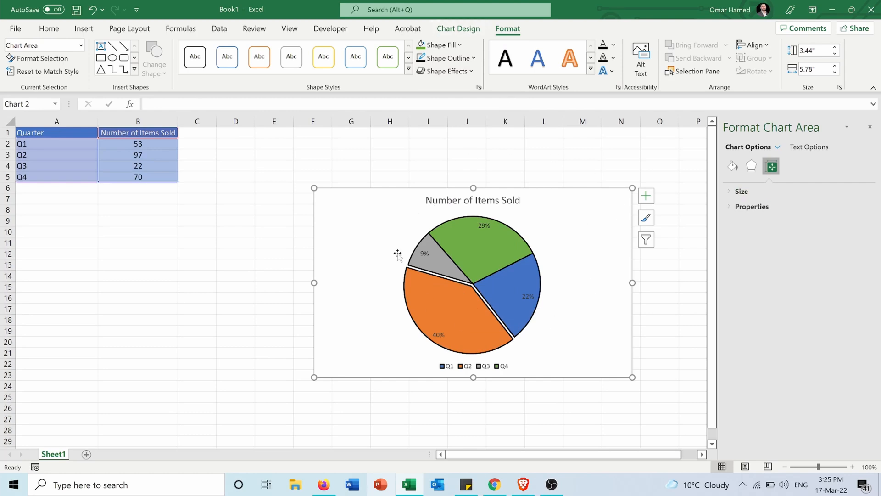
click(457, 29)
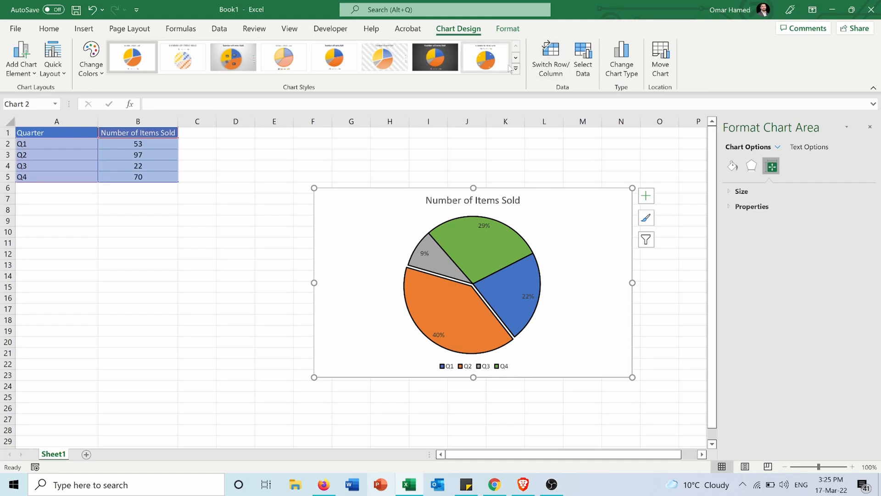
- Expand the Chart Styles gallery and preview the dark-background Style 7
click(513, 69)
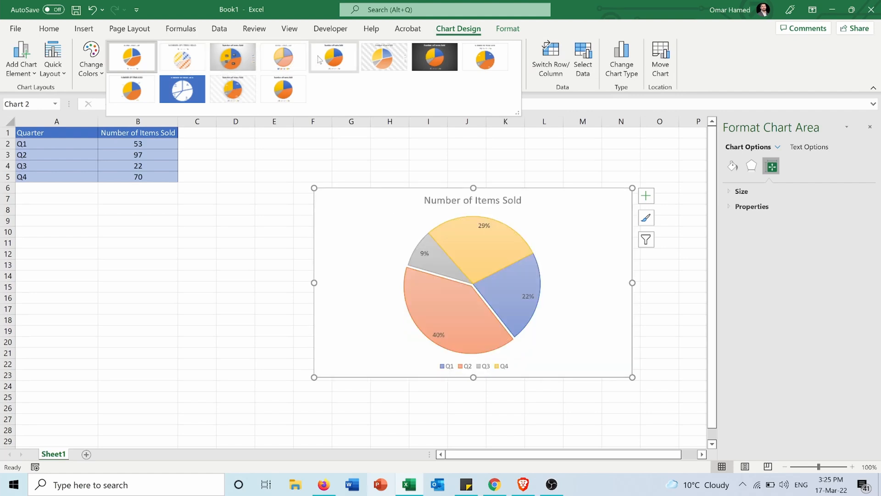
click(435, 56)
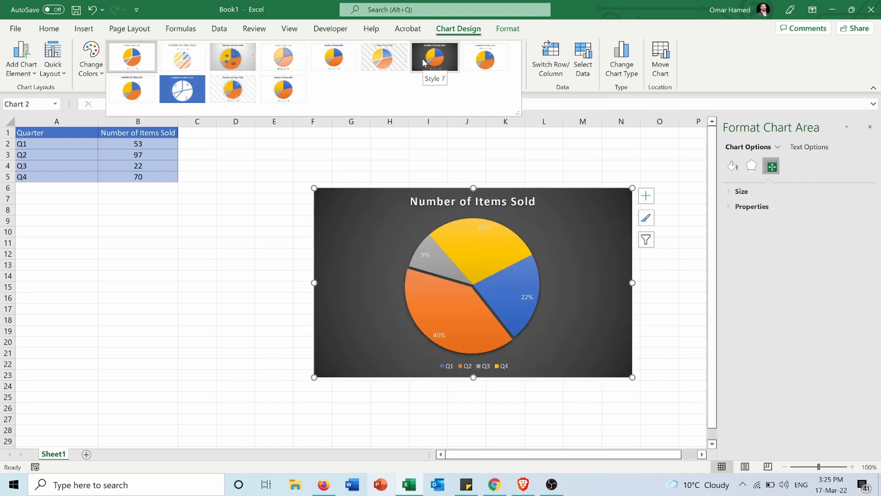